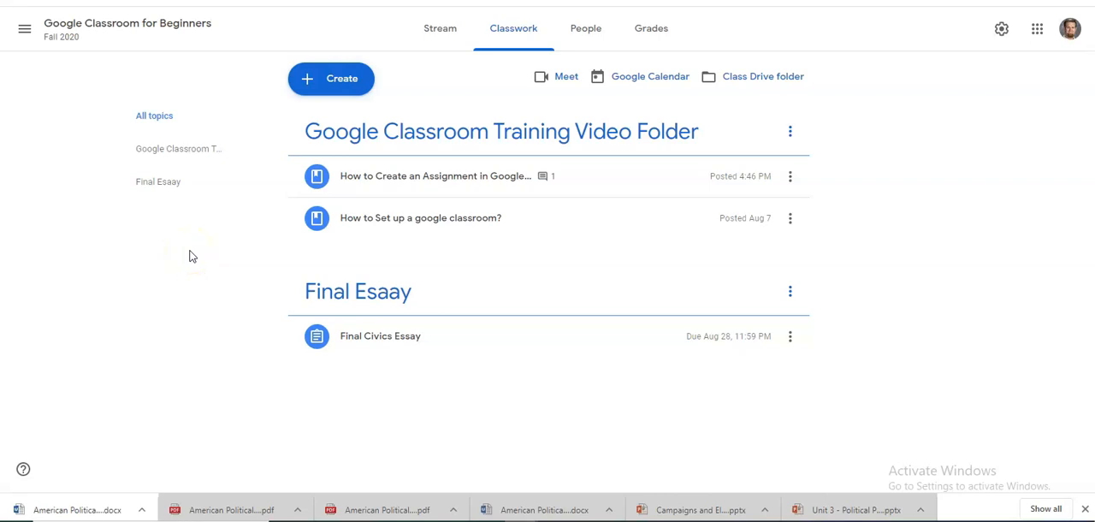
{"action": "mouse_move", "coordinate": [307, 78]}
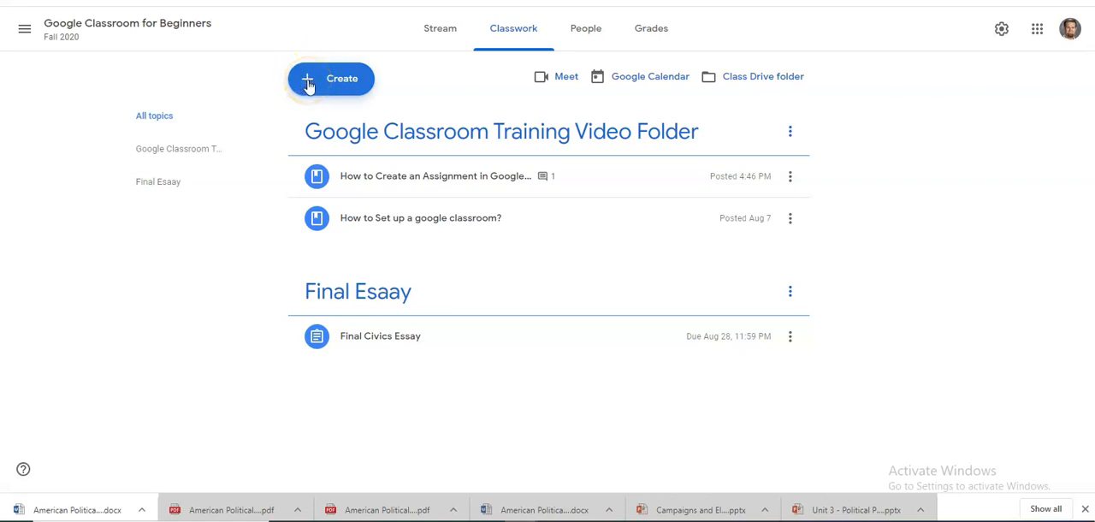
Open the Create menu on the beginners' class Classwork page.
{"action": "left_click", "coordinate": [331, 78]}
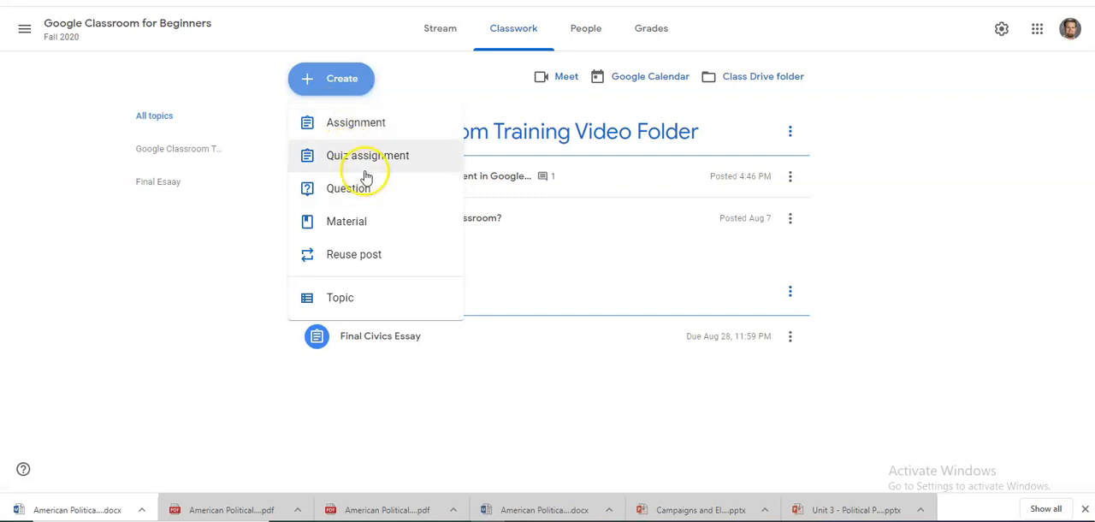
{"action": "mouse_move", "coordinate": [349, 188]}
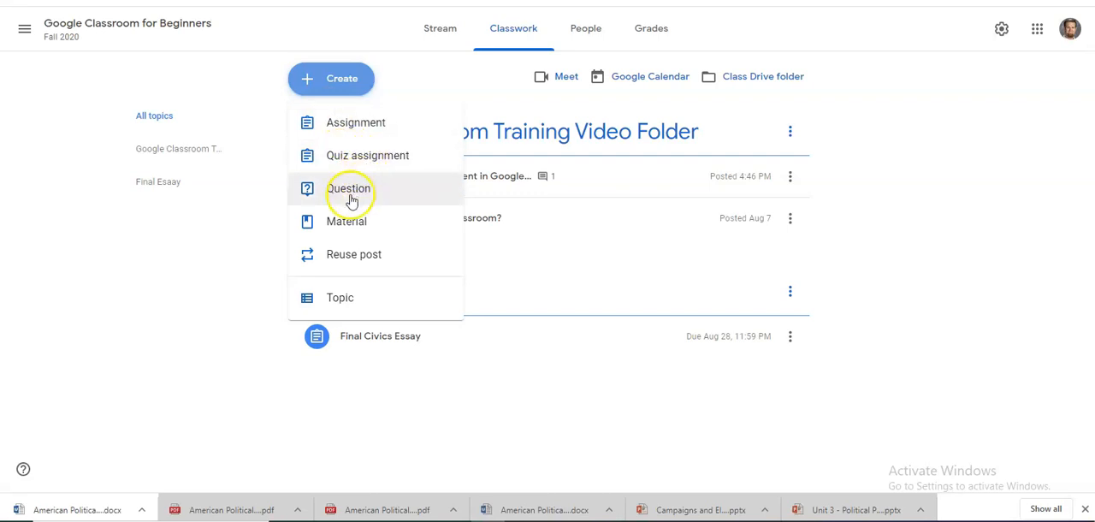
{"action": "mouse_move", "coordinate": [320, 254]}
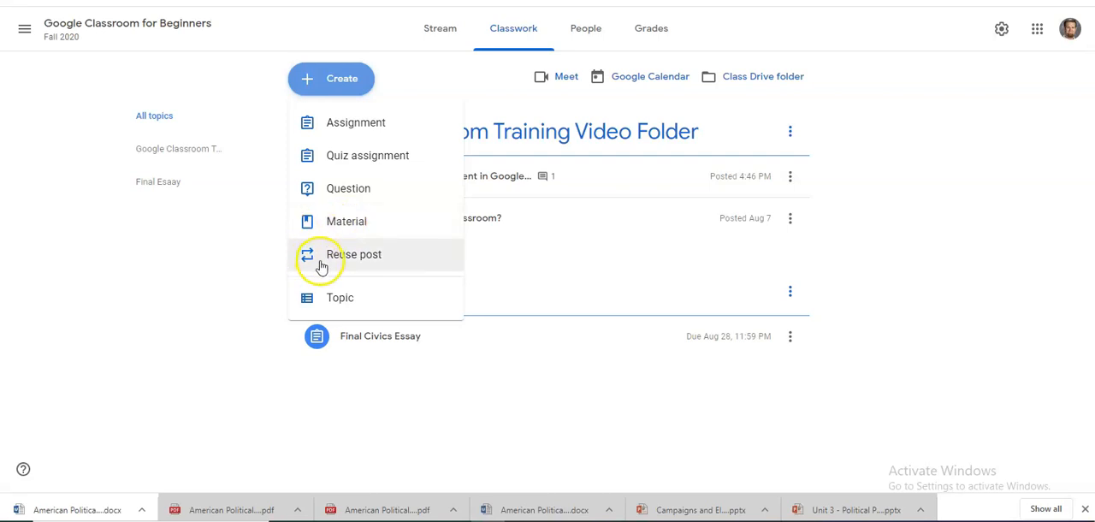
{"action": "mouse_move", "coordinate": [364, 186]}
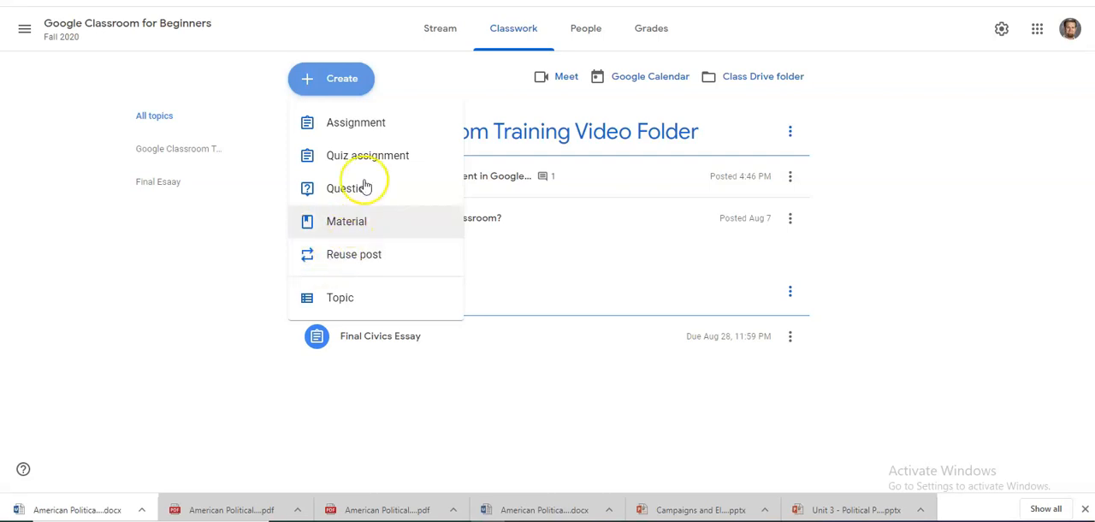
{"action": "mouse_move", "coordinate": [368, 155]}
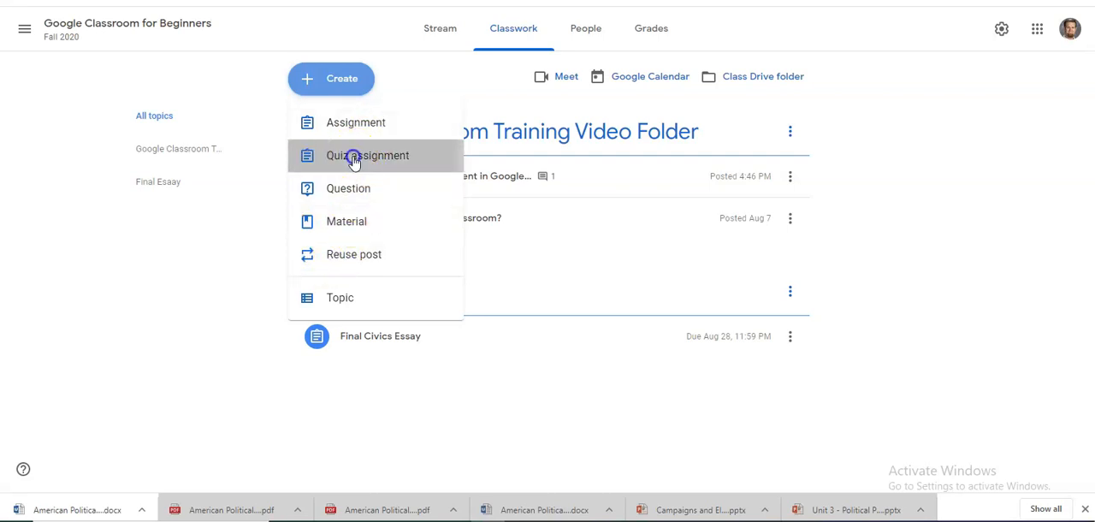
Start a Quiz assignment and open its attached Blank Quiz in Google Forms.
{"action": "left_click", "coordinate": [367, 155]}
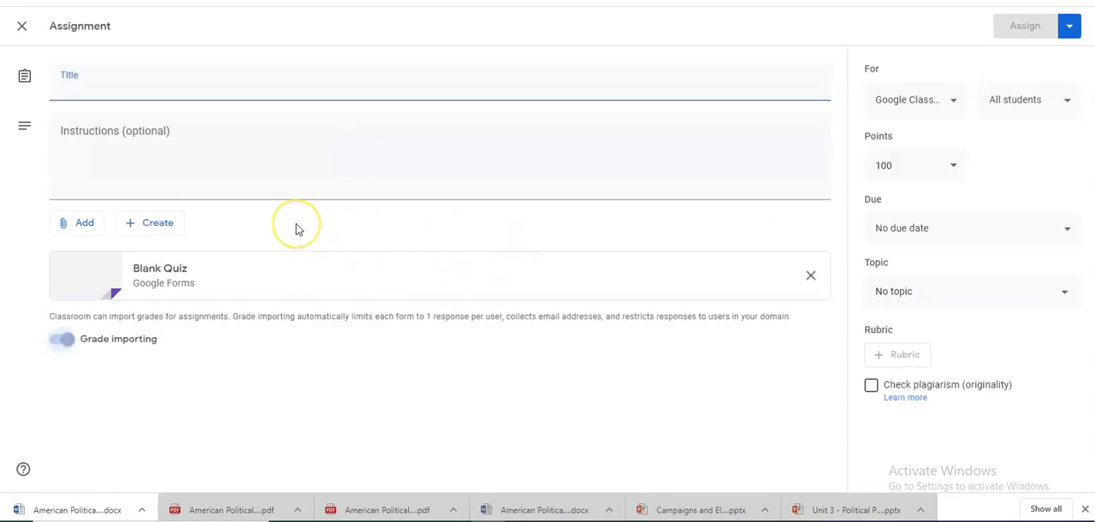
{"action": "mouse_move", "coordinate": [369, 267]}
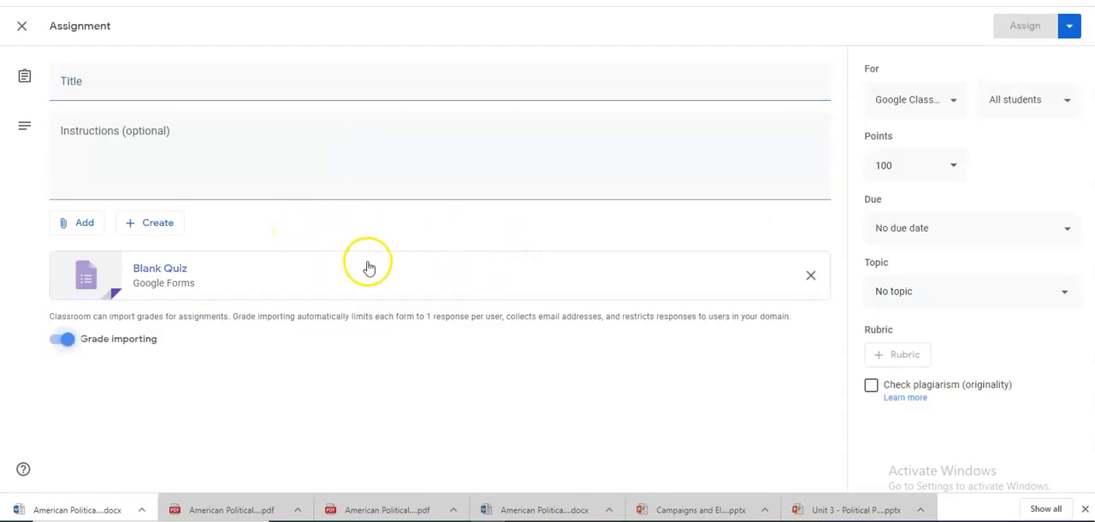
{"action": "mouse_move", "coordinate": [162, 280]}
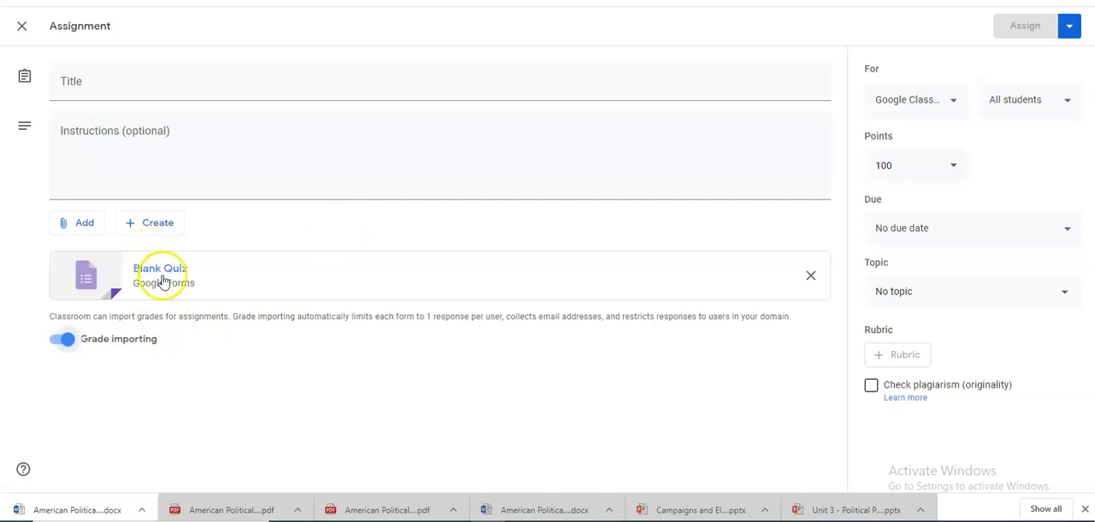
{"action": "mouse_move", "coordinate": [162, 274]}
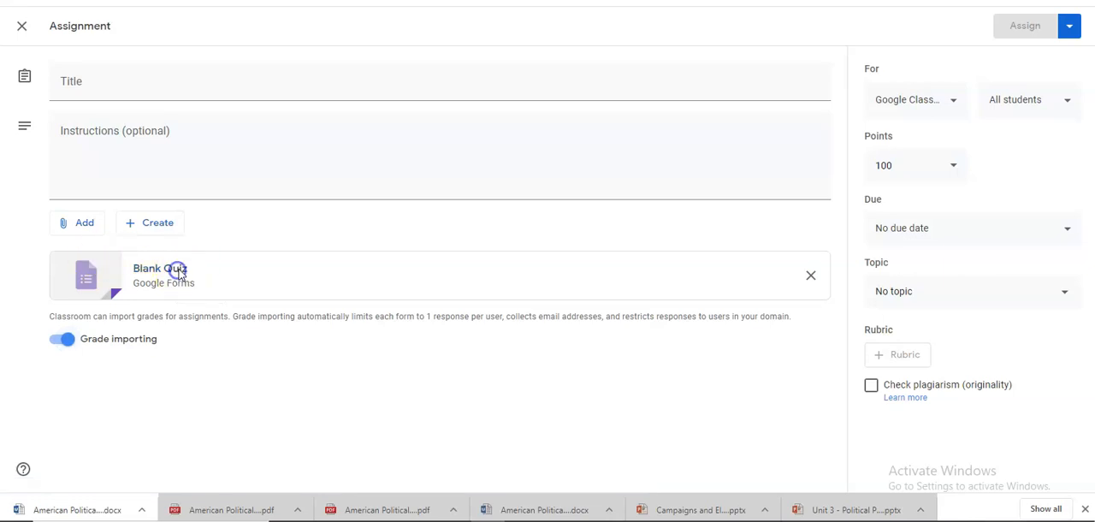
{"action": "left_click", "coordinate": [159, 276]}
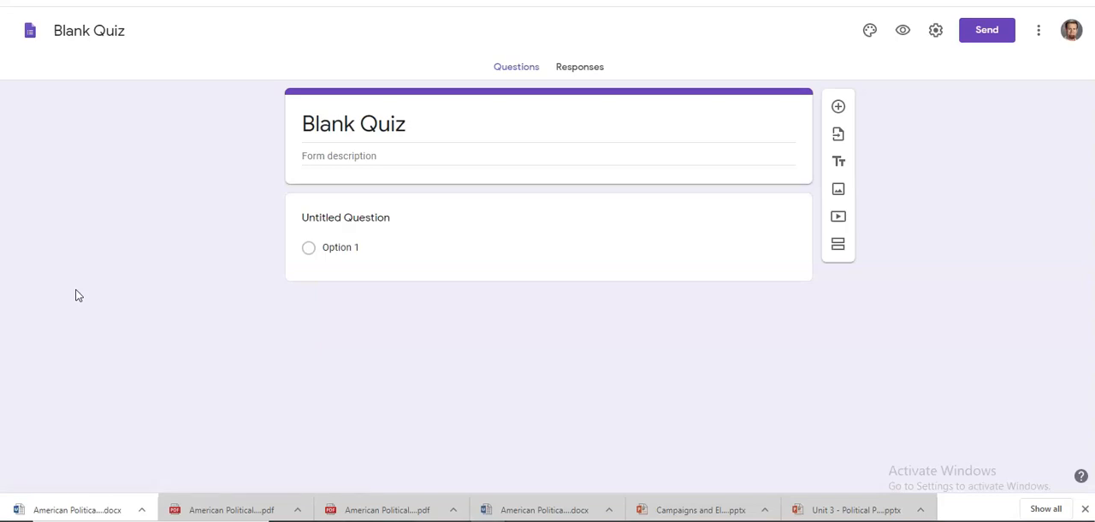
Title the form 'Google Classroom Quiz' and describe it as '1 Question quiz'.
{"action": "left_click", "coordinate": [345, 217]}
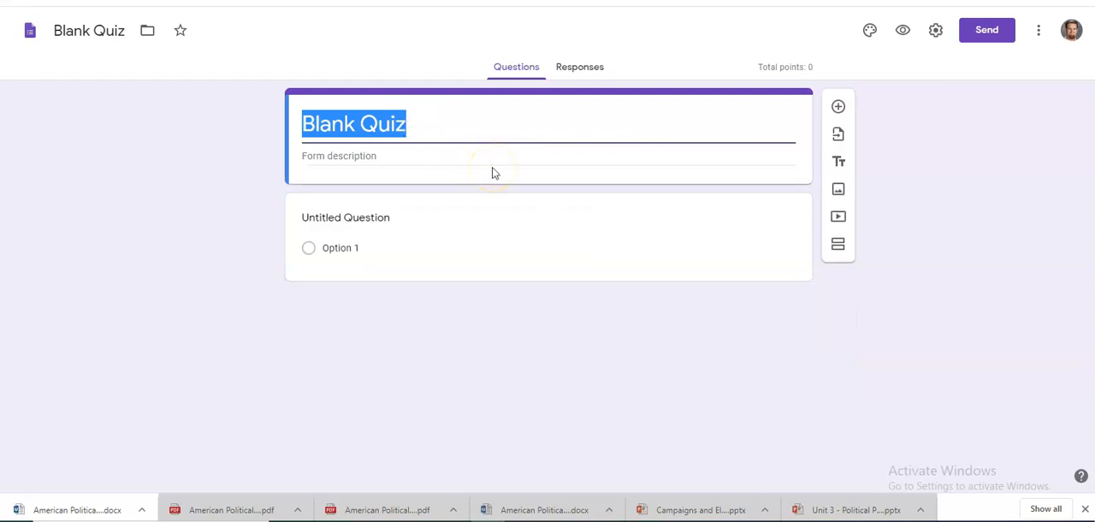
{"action": "type", "text": "Google"}
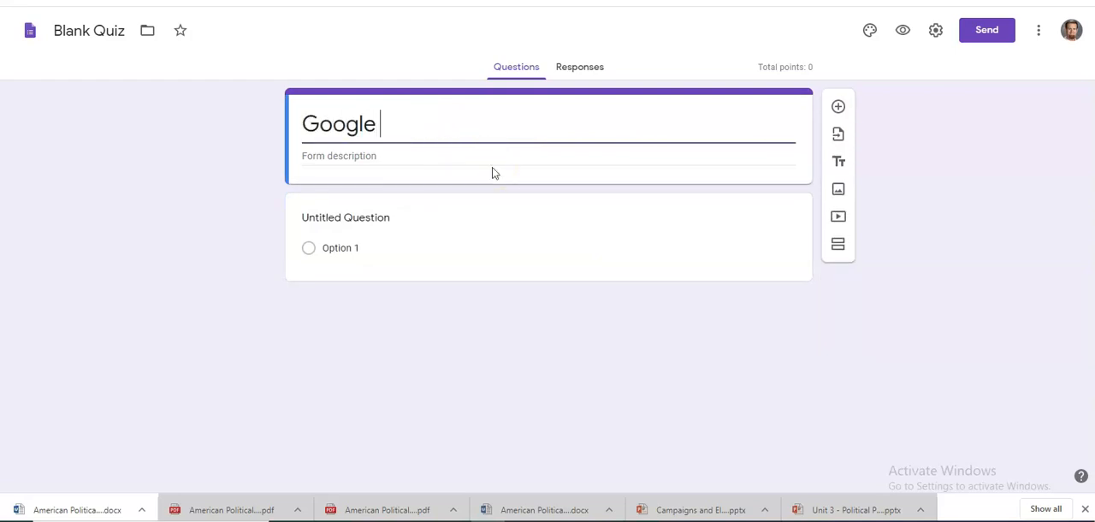
{"action": "type", "text": "Classr"}
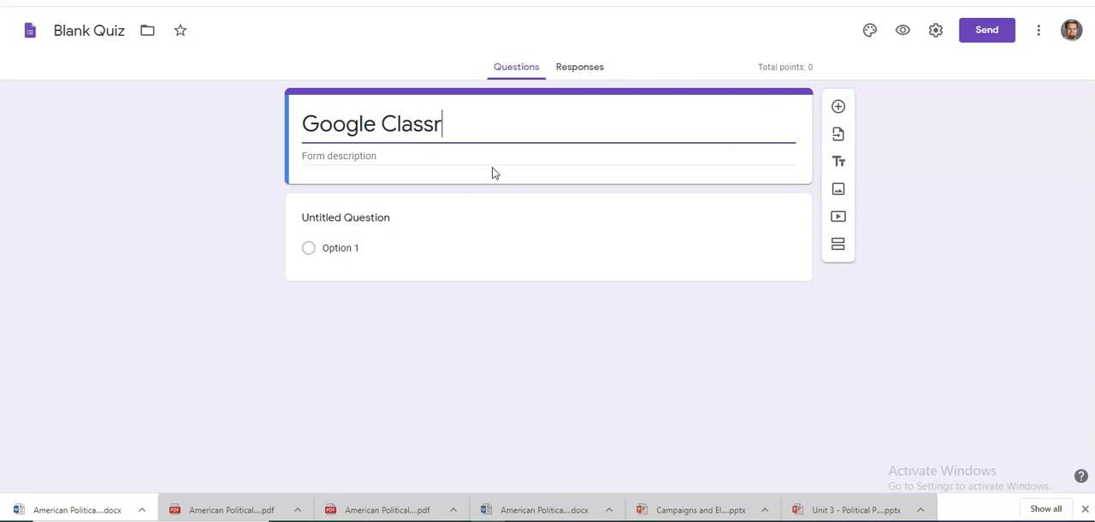
{"action": "type", "text": "oom"}
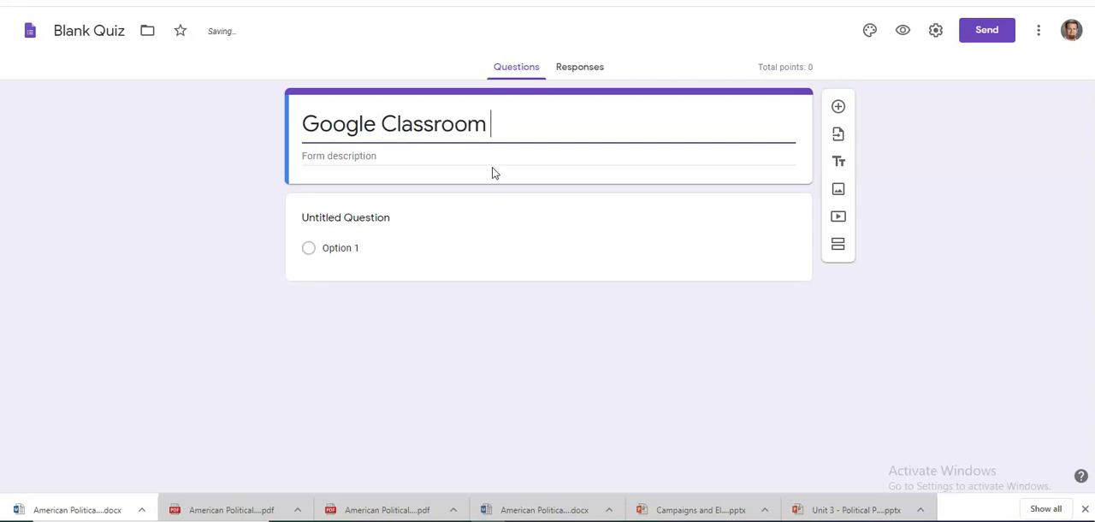
{"action": "type", "text": "Quiz"}
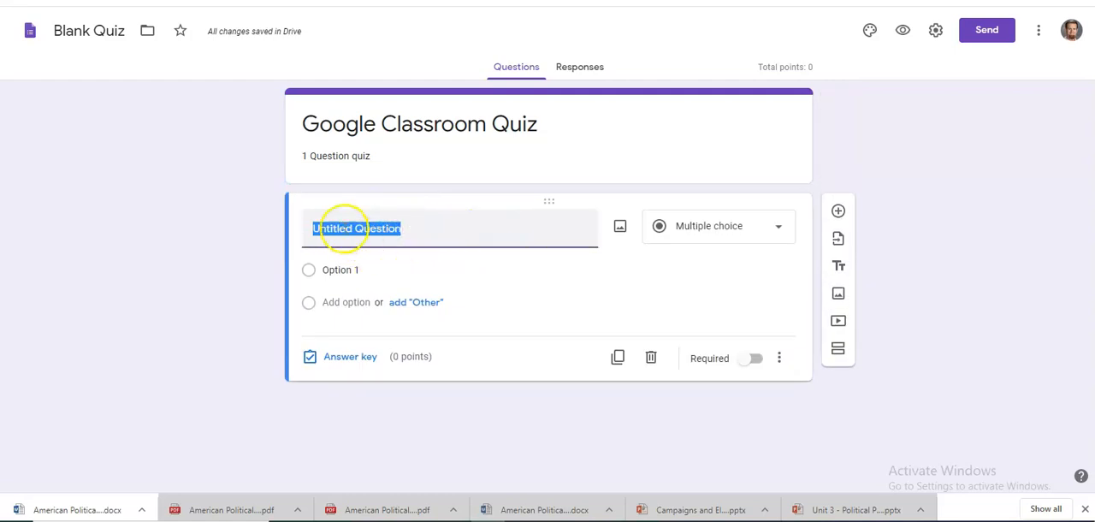
{"action": "mouse_move", "coordinate": [462, 202]}
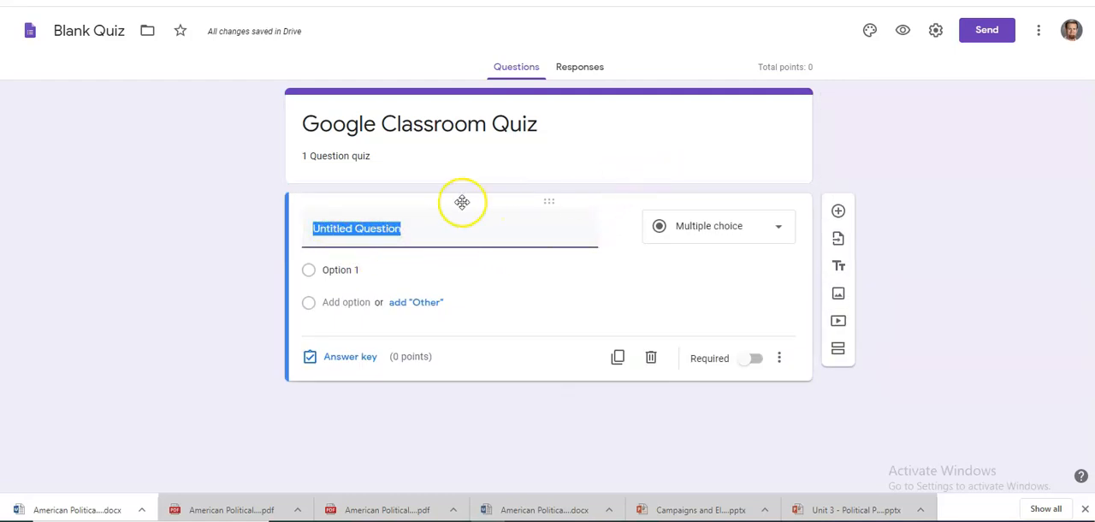
{"action": "mouse_move", "coordinate": [681, 223]}
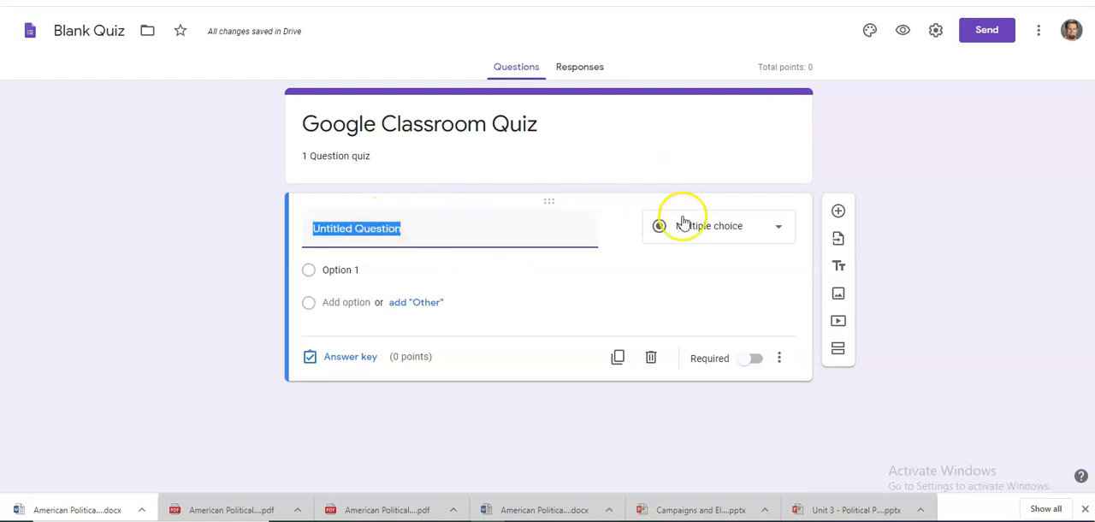
Keep the question multiple choice, asking how to join a Google Classroom, with option 'Class code'.
{"action": "left_click", "coordinate": [716, 225]}
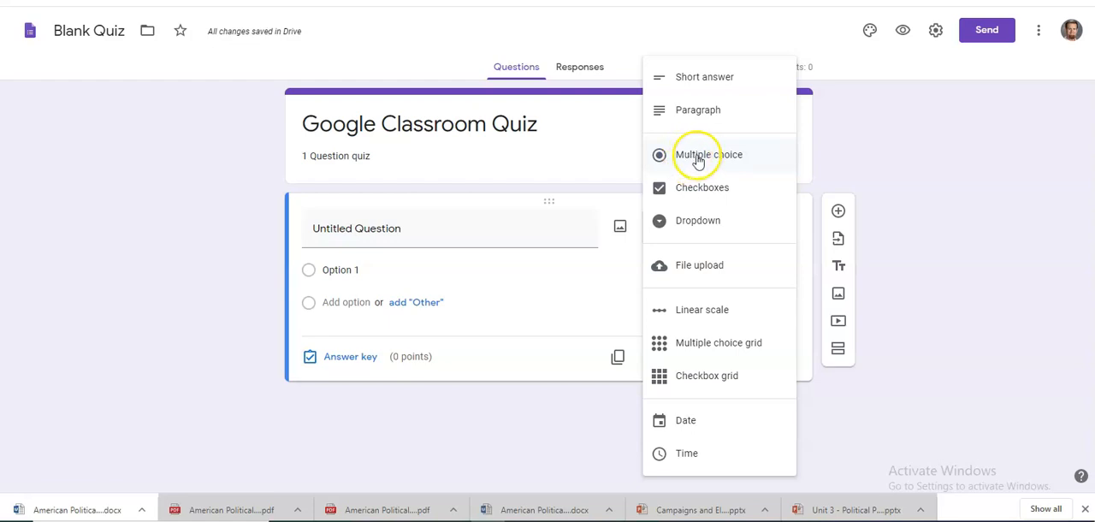
{"action": "left_click", "coordinate": [708, 154]}
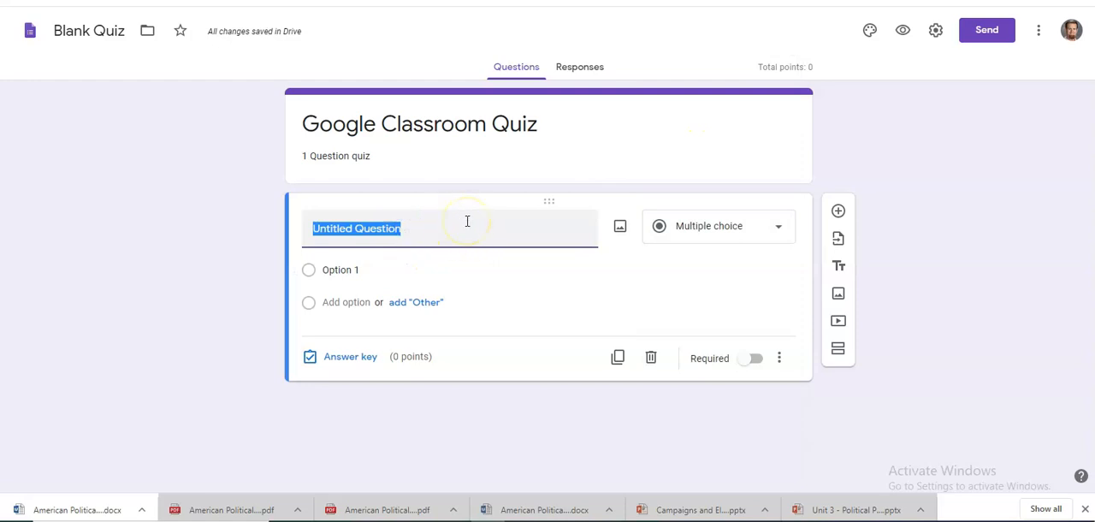
{"action": "type", "text": "H"}
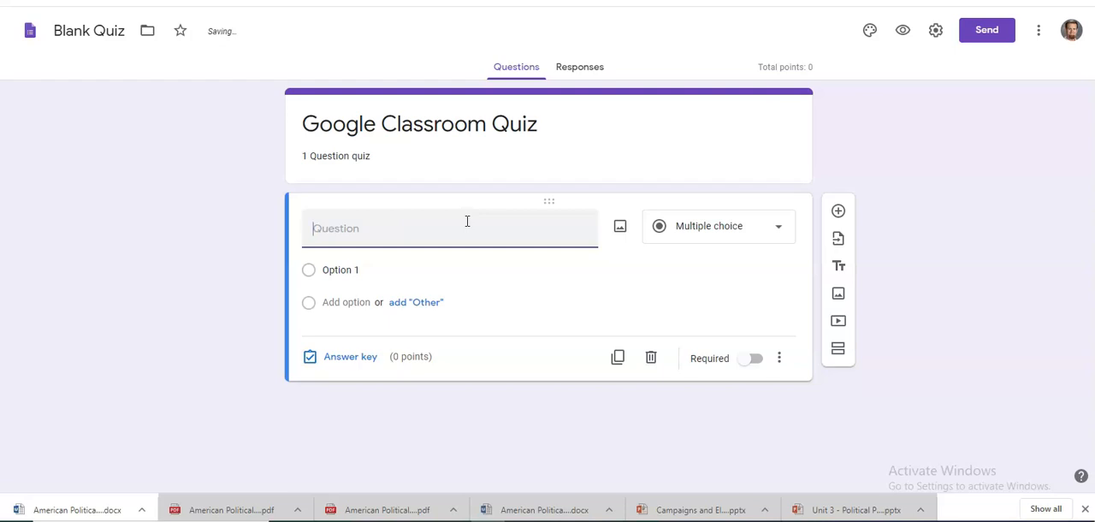
{"action": "type", "text": "How do you join a google classroom"}
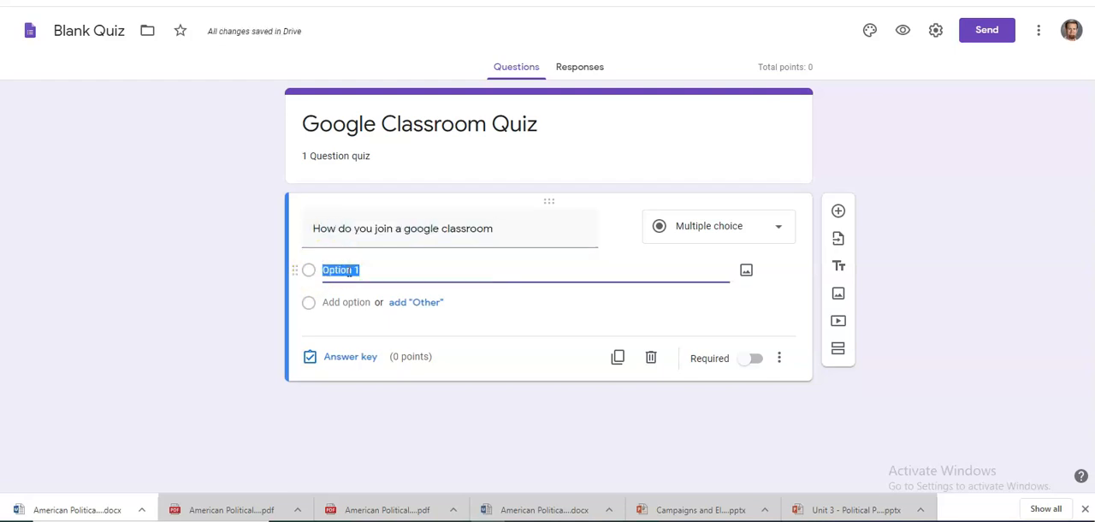
{"action": "type", "text": "Class Co"}
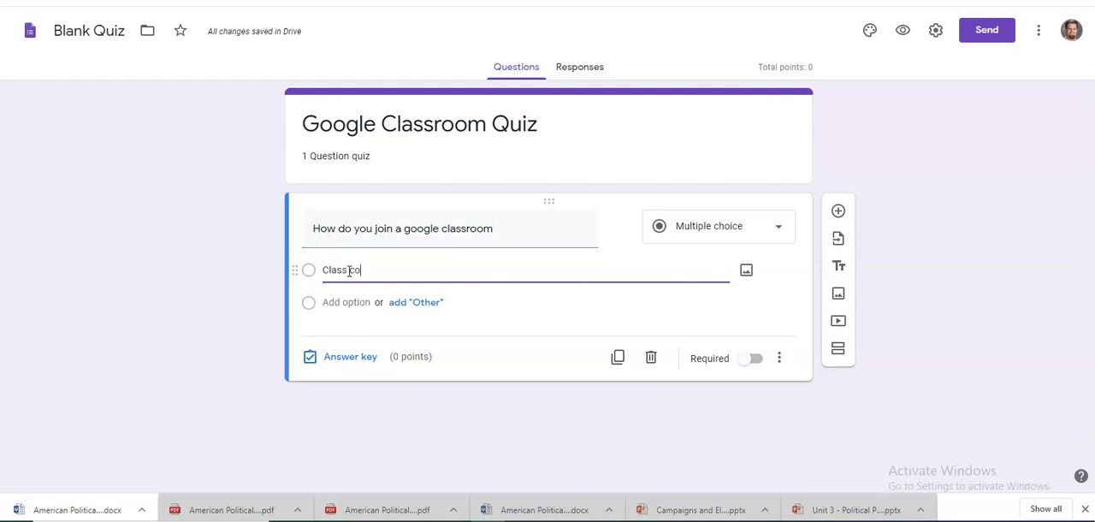
Add answer options about sharing the class link via email in Skyward, and 'Both'.
{"action": "left_click", "coordinate": [345, 301]}
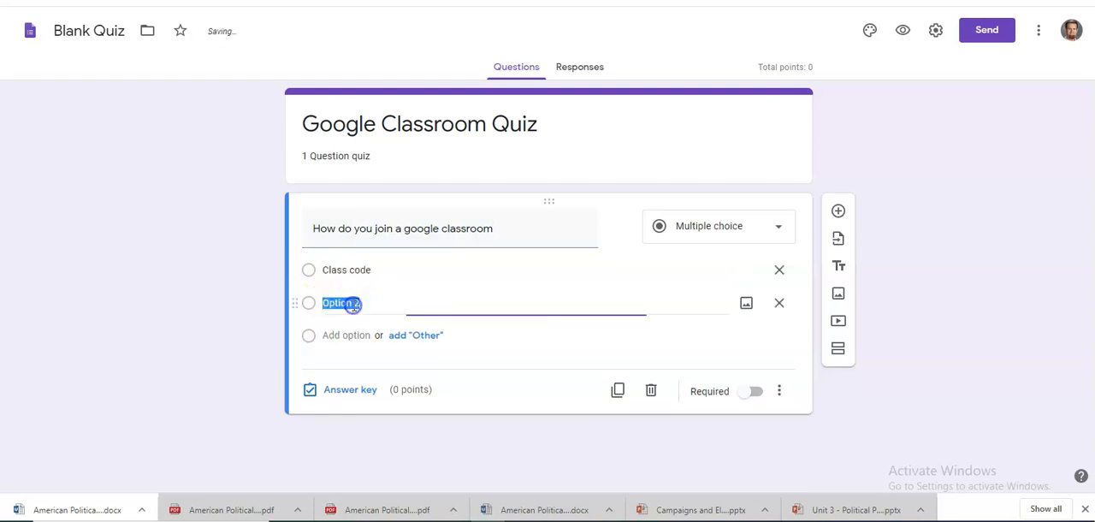
{"action": "type", "text": "Send the"}
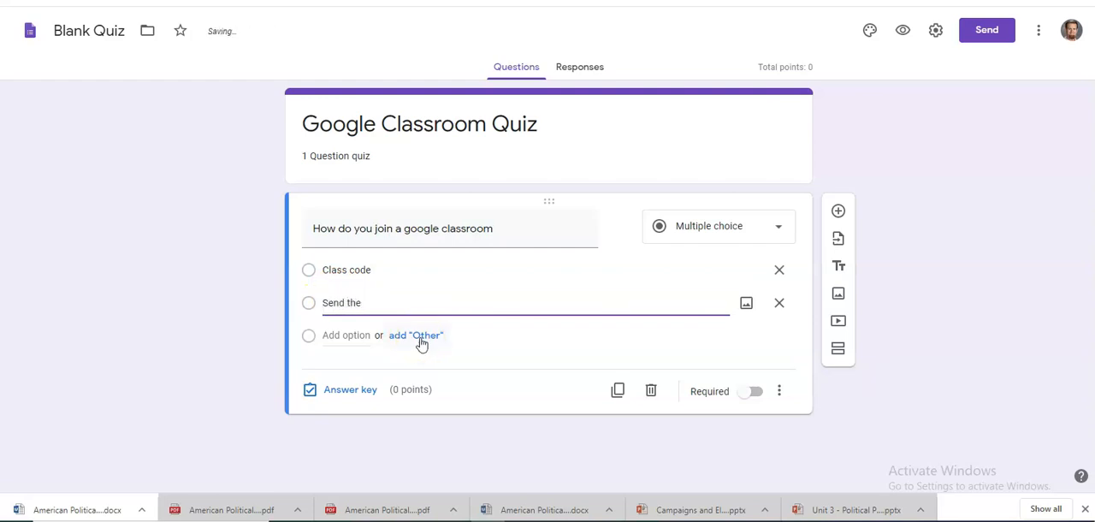
{"action": "type", "text": "Shar"}
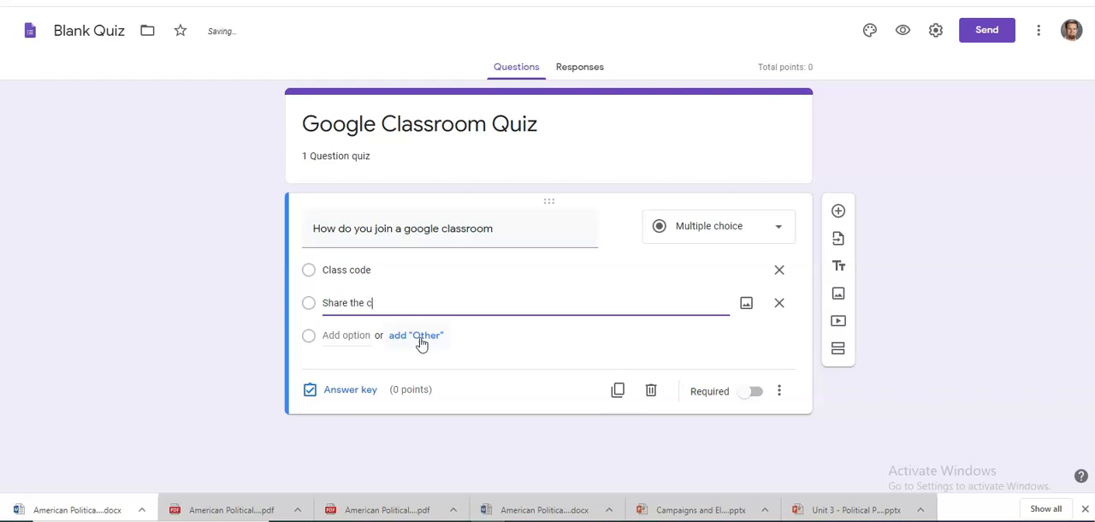
{"action": "type", "text": "lass"}
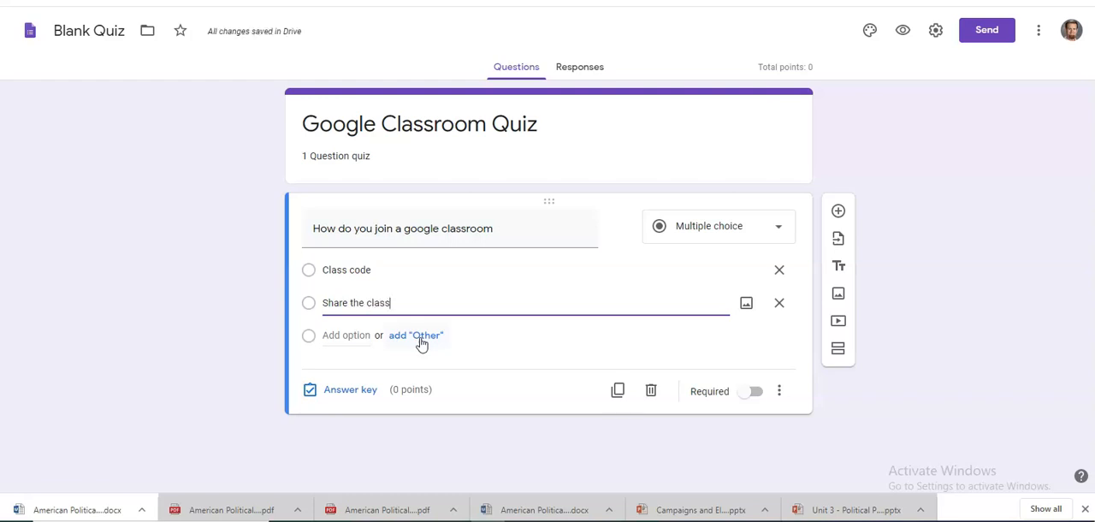
{"action": "type", "text": "link"}
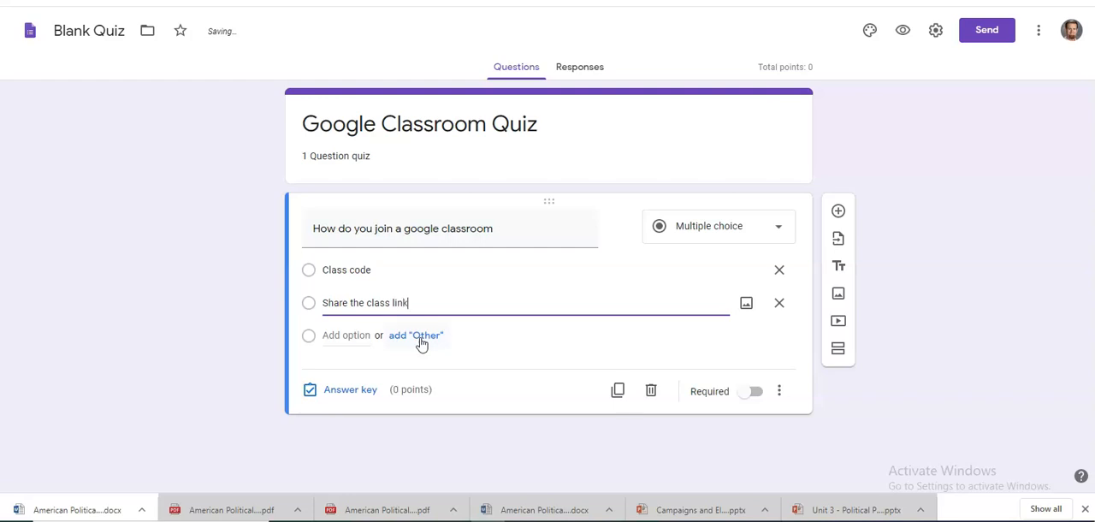
{"action": "type", "text": "via email in skyward"}
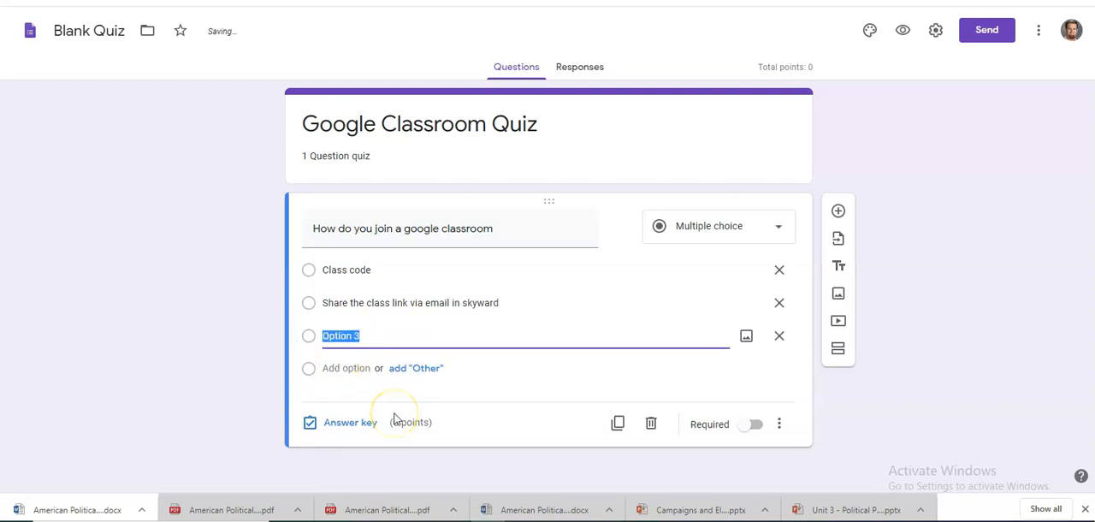
{"action": "type", "text": "Both"}
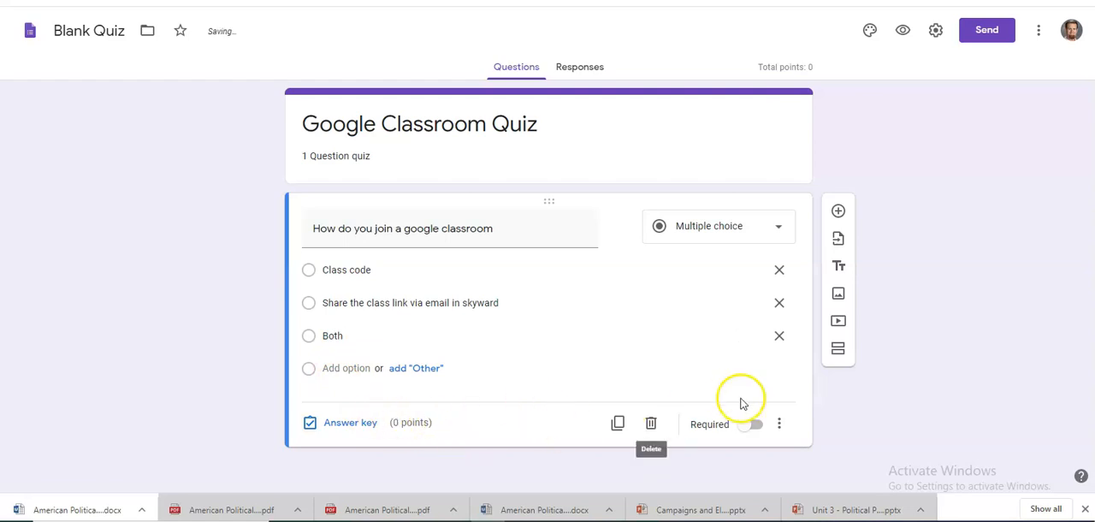
Turn on Required for the question and rename the 'Blank Quiz' file 'Google Classroom Quiz'.
{"action": "left_click", "coordinate": [752, 423]}
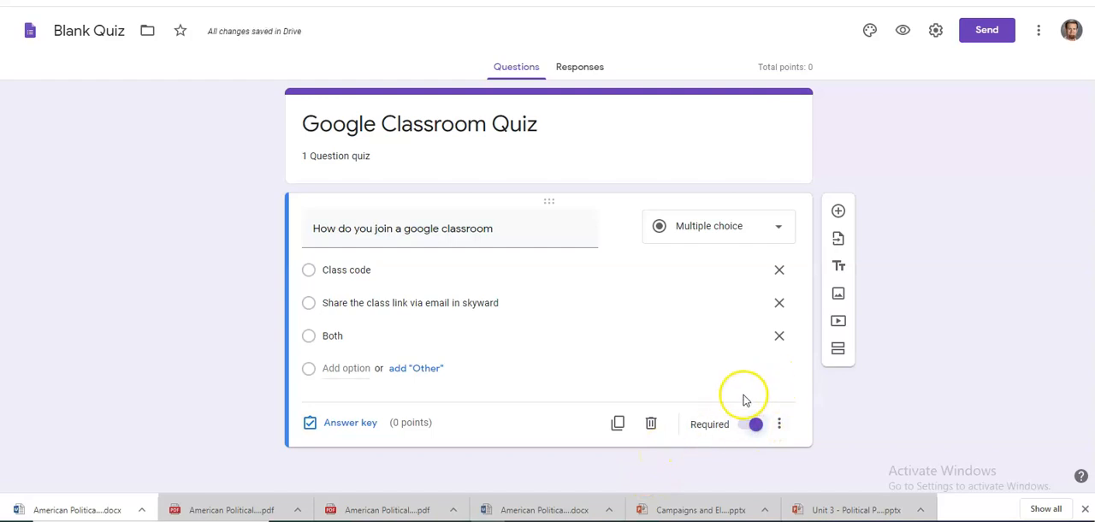
{"action": "mouse_move", "coordinate": [780, 154]}
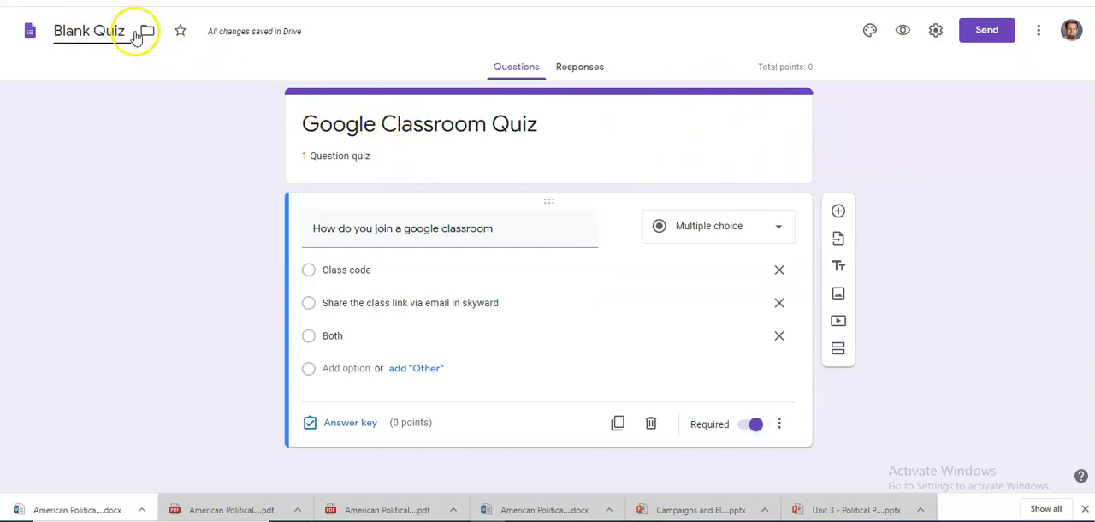
{"action": "mouse_move", "coordinate": [209, 93]}
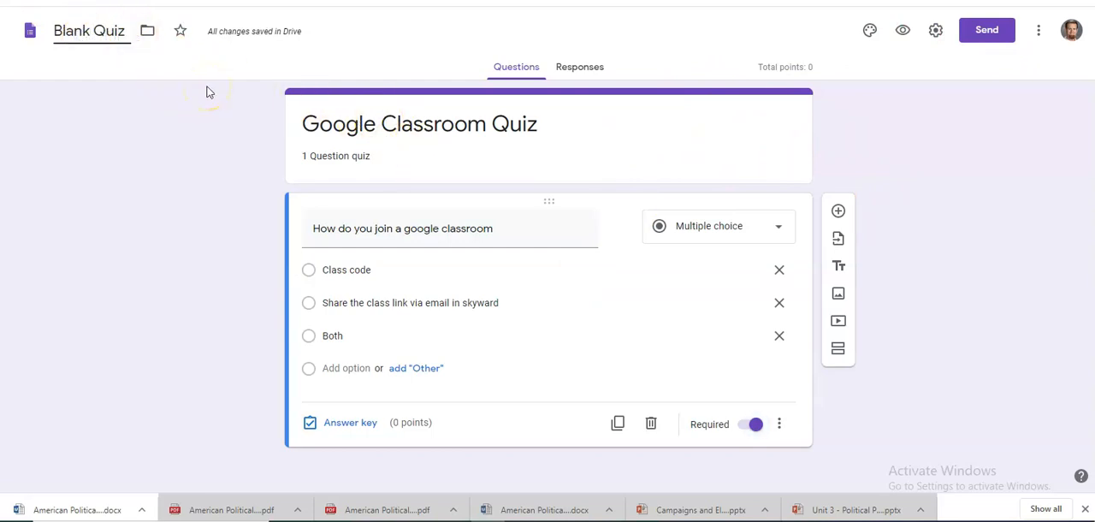
{"action": "left_click", "coordinate": [90, 31]}
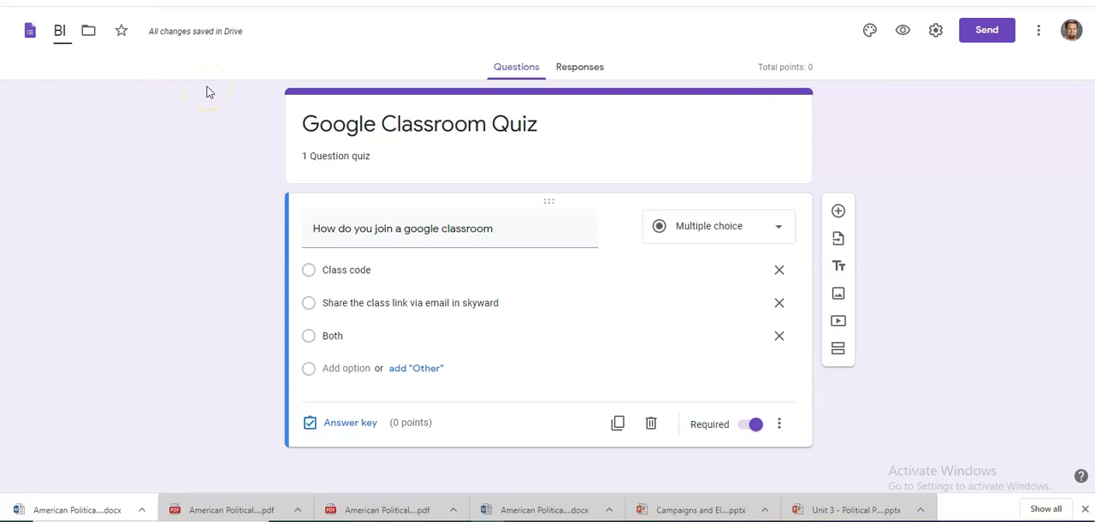
{"action": "type", "text": "Google Classroom"}
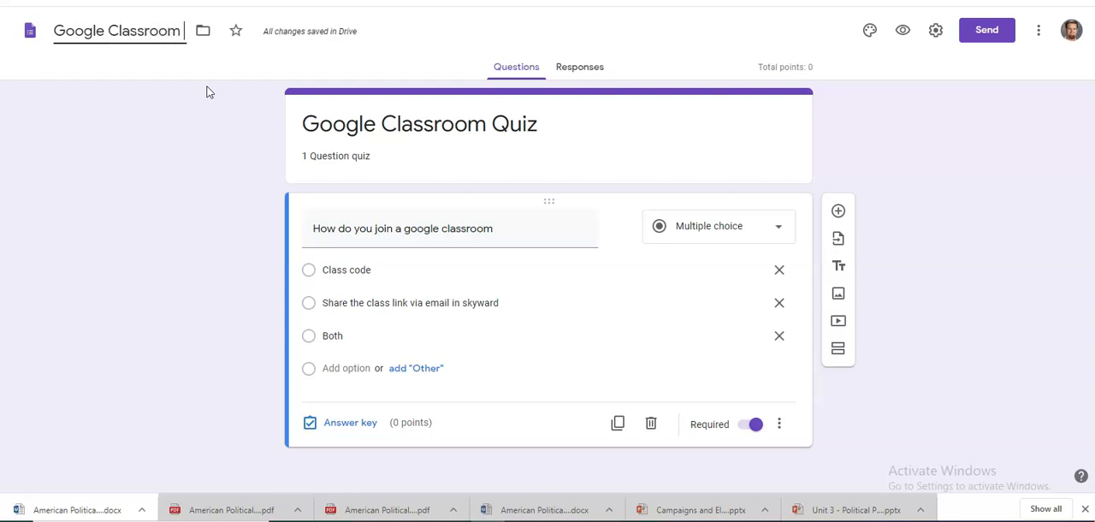
{"action": "type", "text": "Quiz"}
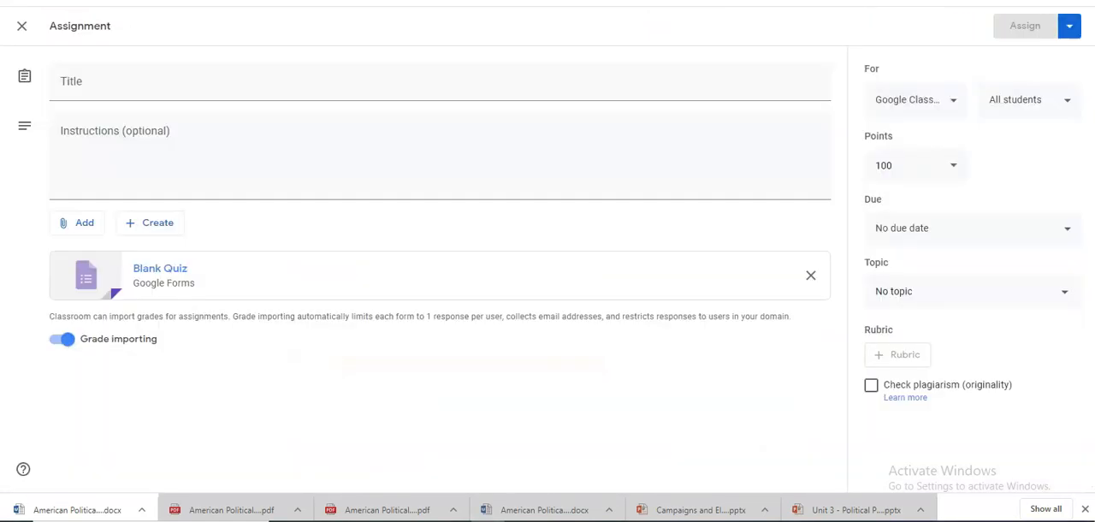
{"action": "mouse_move", "coordinate": [431, 264]}
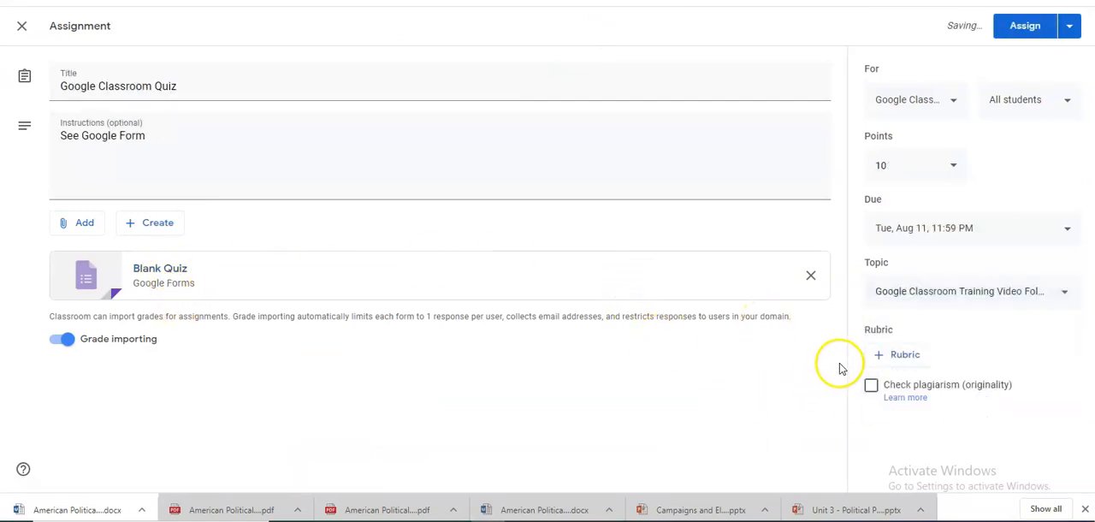
Assign the 10-point quiz, then open 'Google Classroom Quiz' in Classwork to view it.
{"action": "left_click", "coordinate": [1024, 25]}
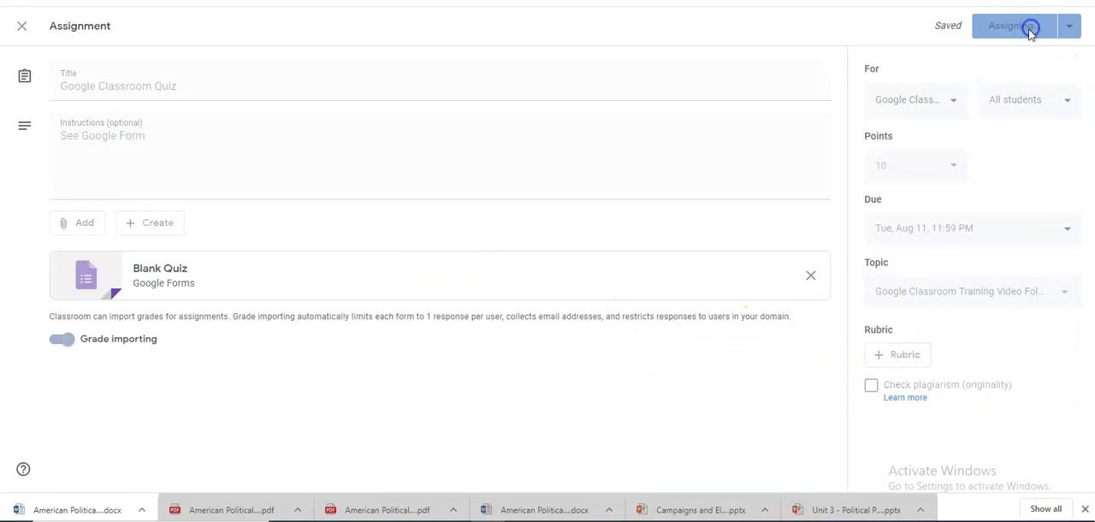
{"action": "left_click", "coordinate": [1009, 25]}
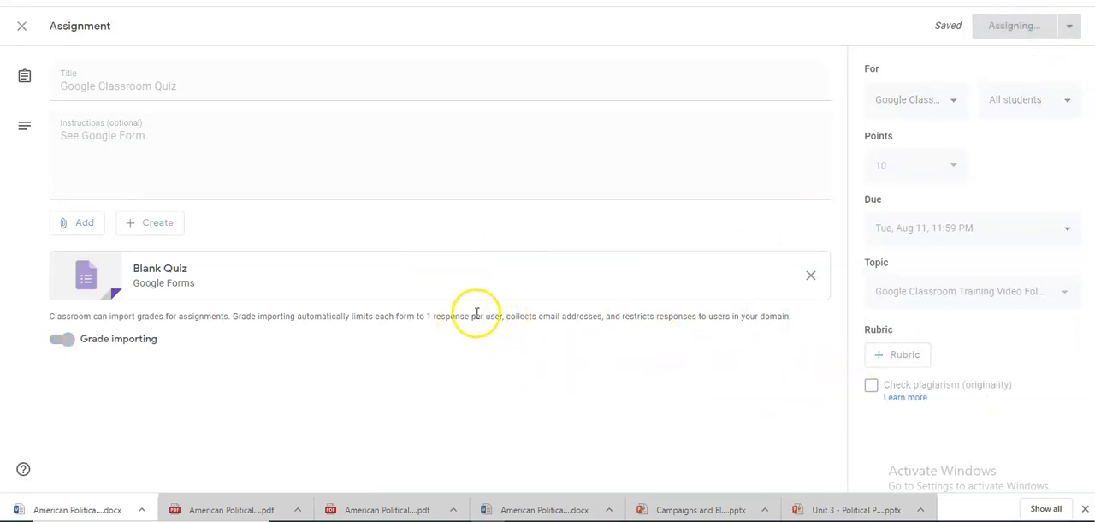
{"action": "left_click", "coordinate": [1012, 26]}
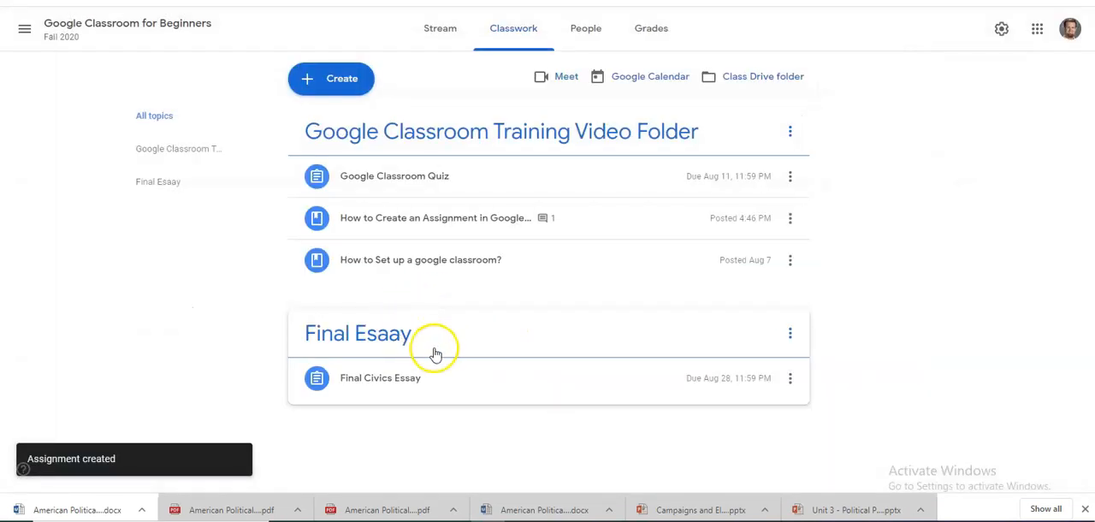
{"action": "left_click", "coordinate": [394, 176]}
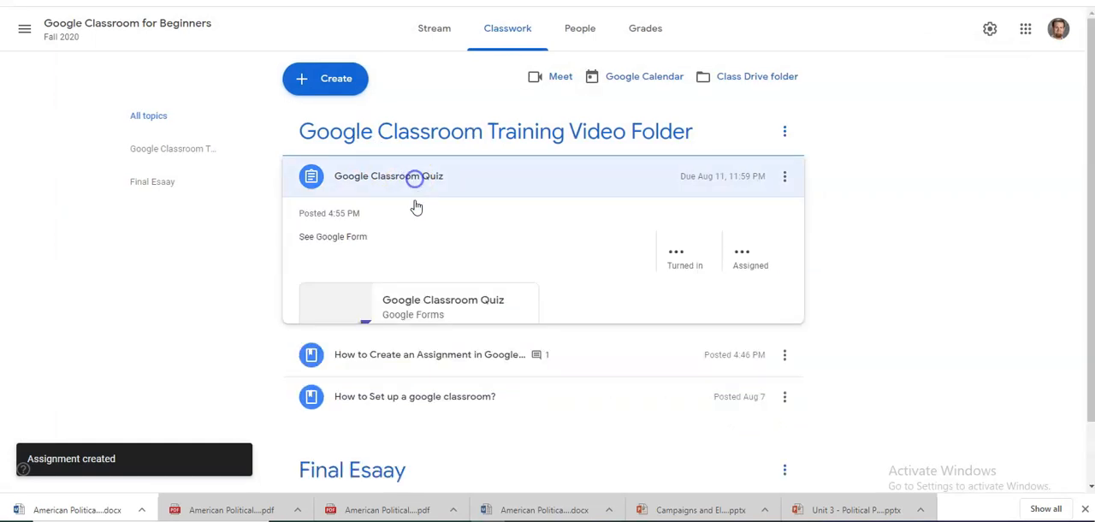